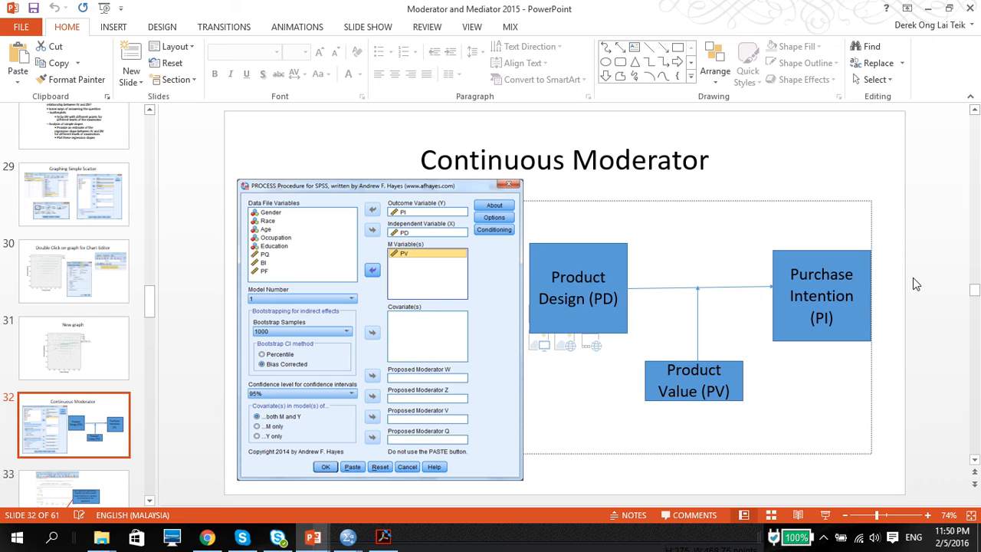
mouse_move(594, 345)
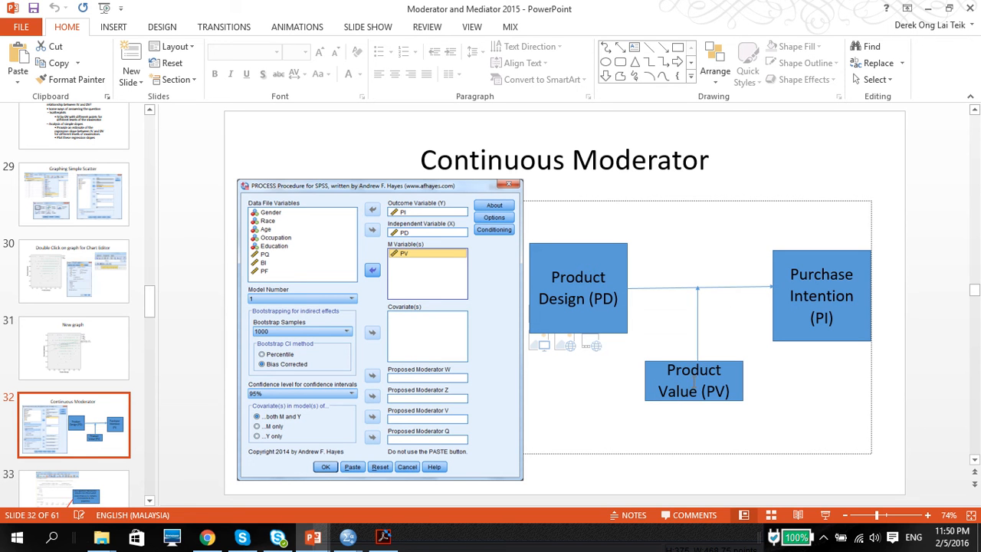
mouse_move(573, 305)
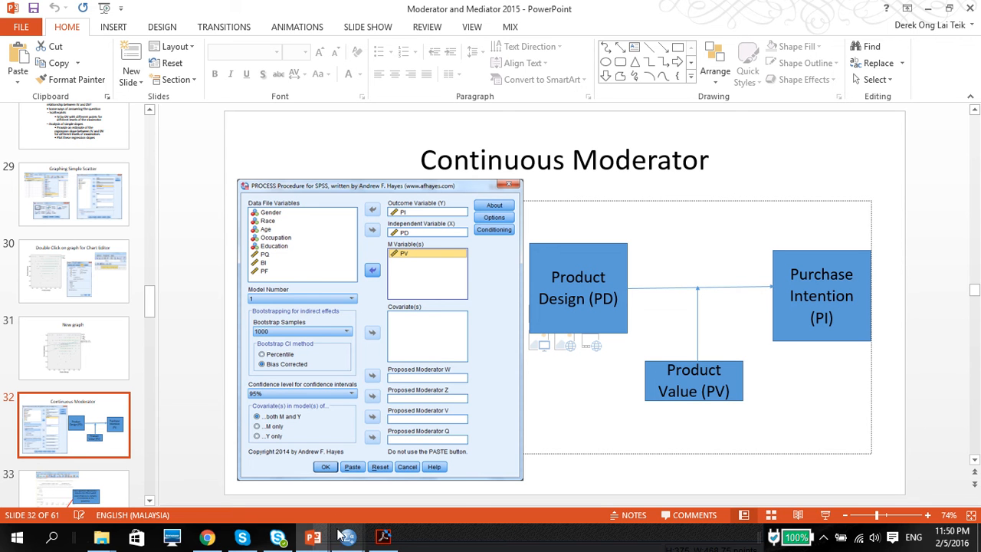
mouse_move(347, 536)
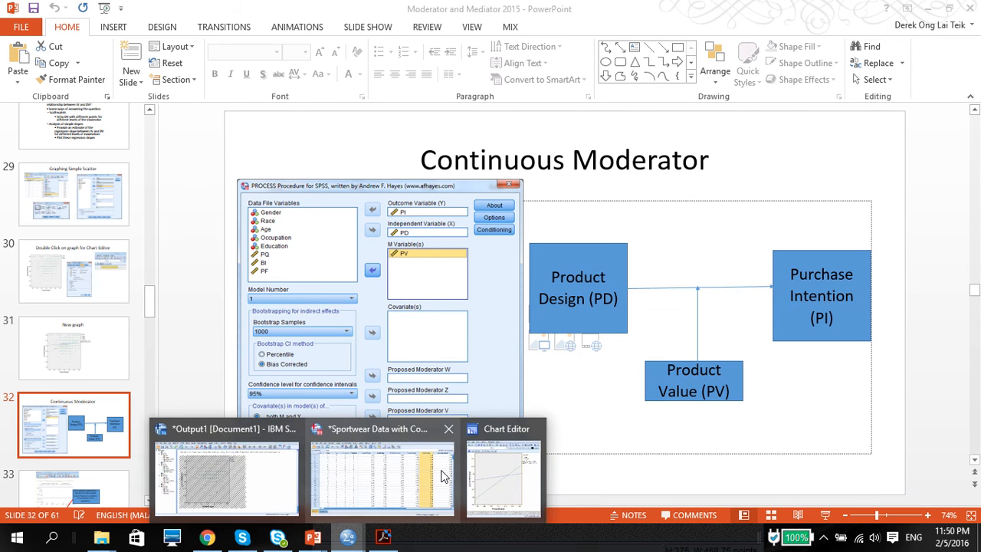
Bring the sportwear Data Editor forward and launch PROCESS, by Andrew F. Hayes, from Analyze > Regression.
click(381, 475)
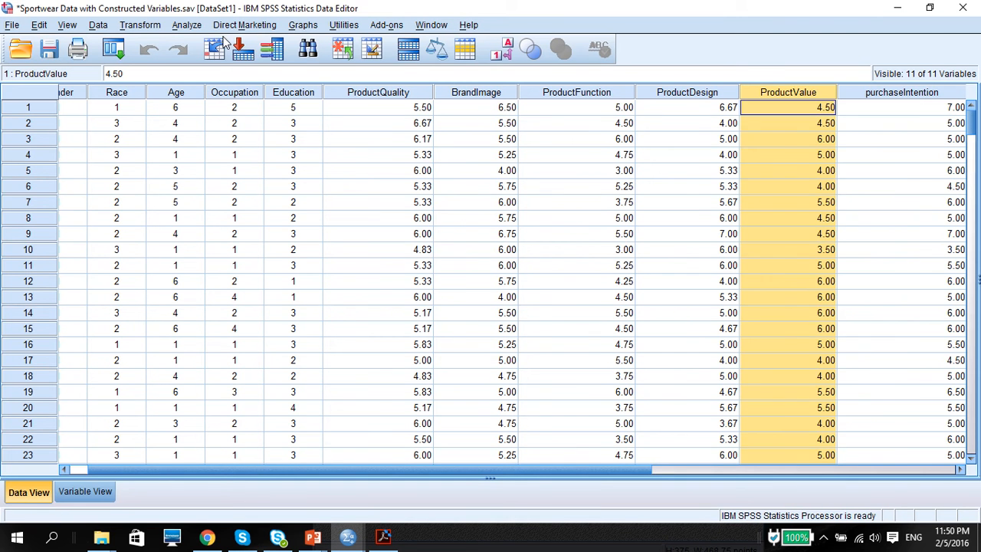
click(186, 25)
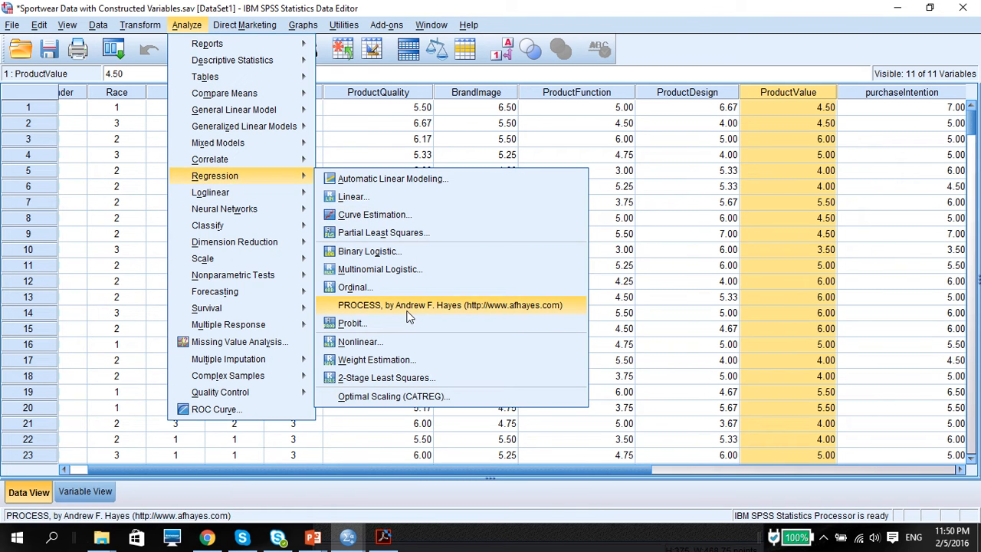
click(450, 305)
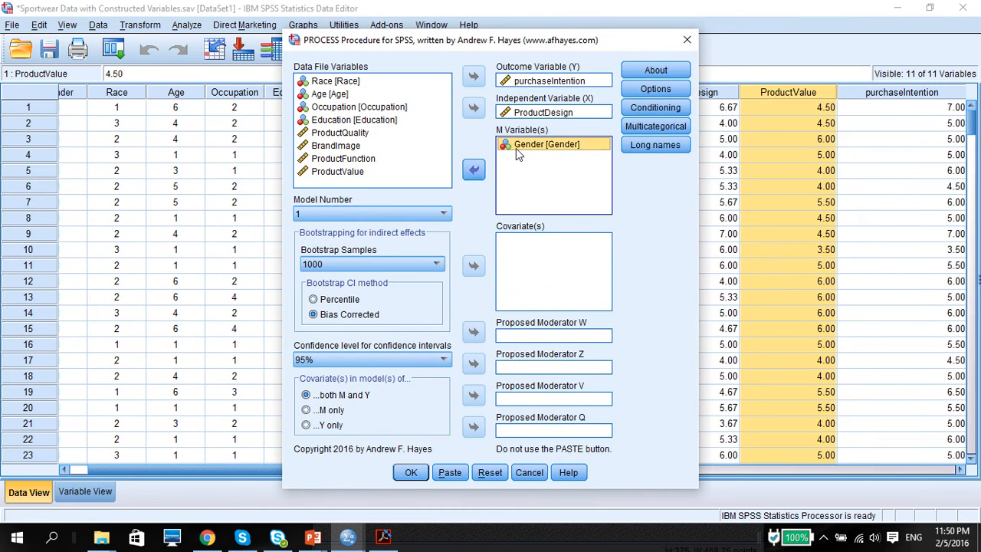
Reset PROCESS, then assign purchaseIntention as outcome, ProductDesign as independent, ProductValue as moderator, model 1.
click(473, 170)
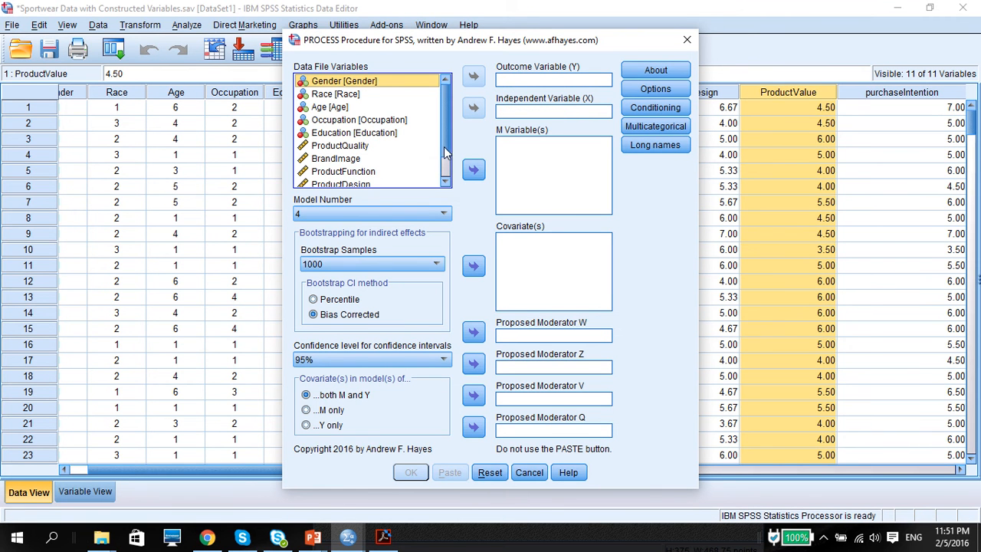
click(347, 180)
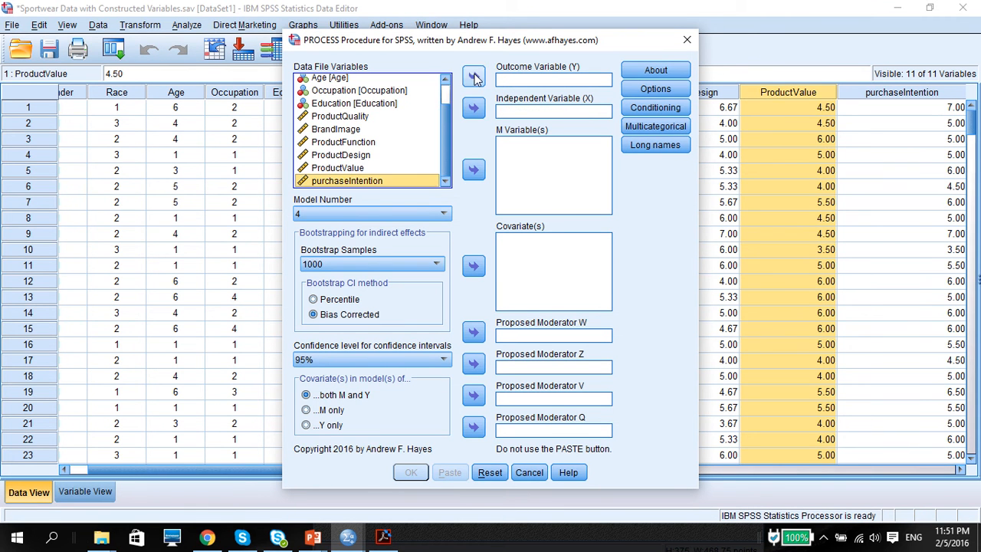
click(473, 76)
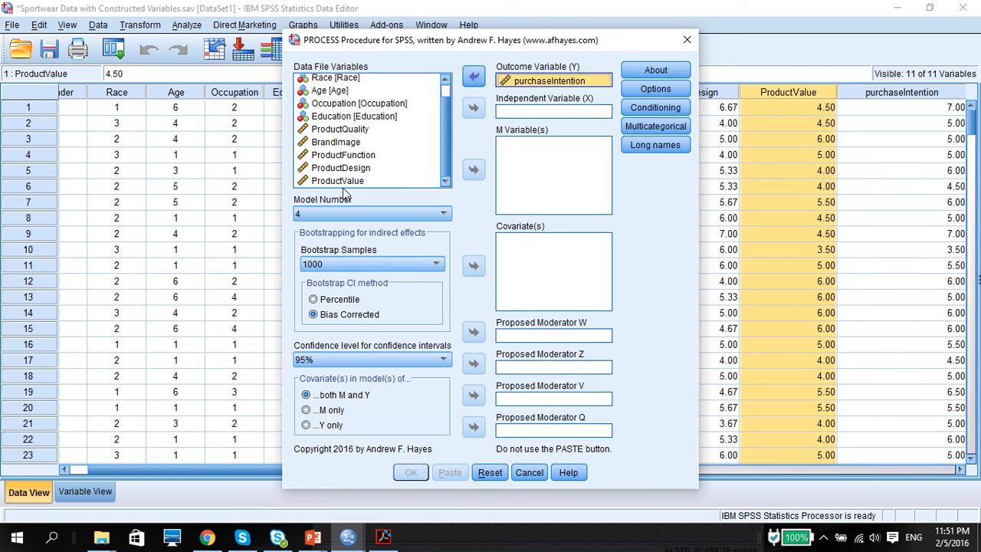
click(474, 107)
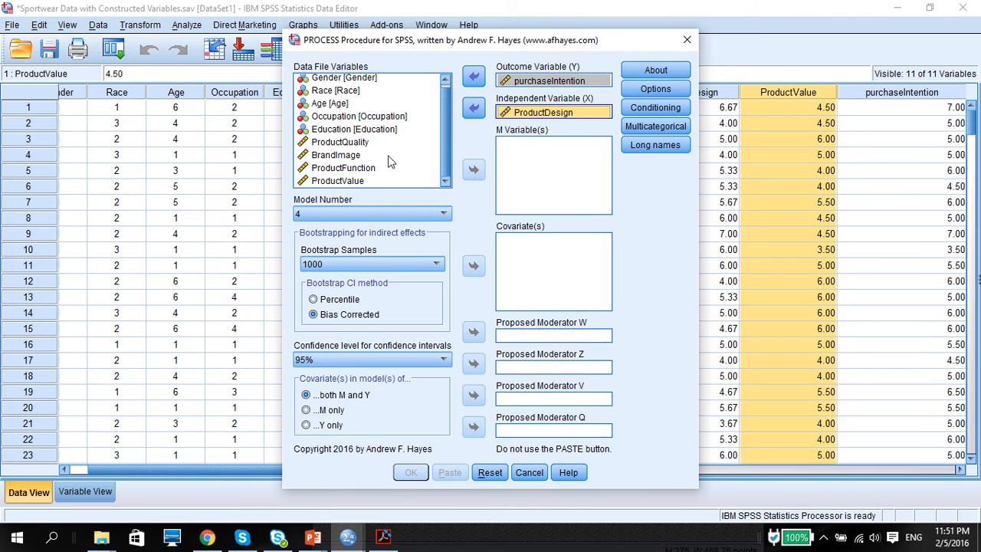
click(337, 180)
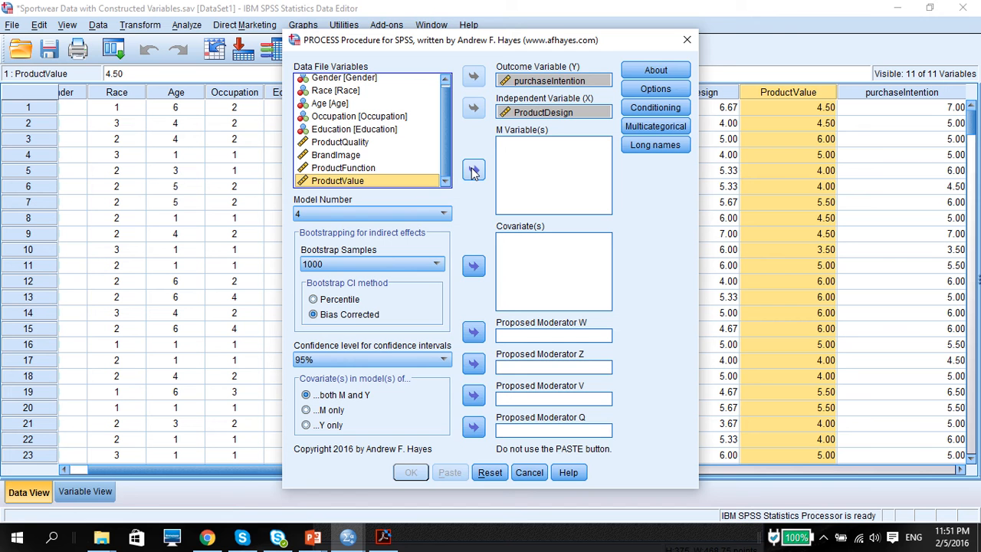
click(473, 169)
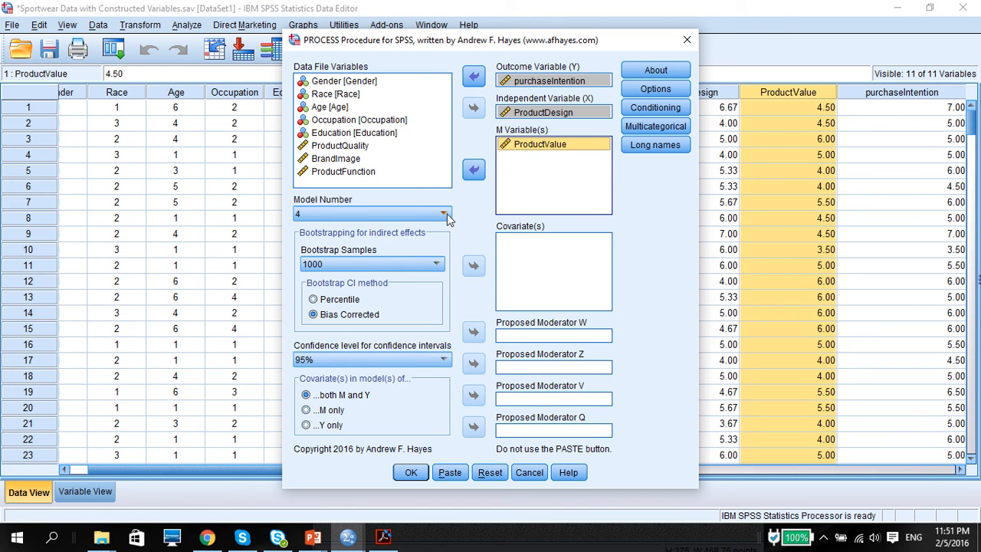
click(444, 214)
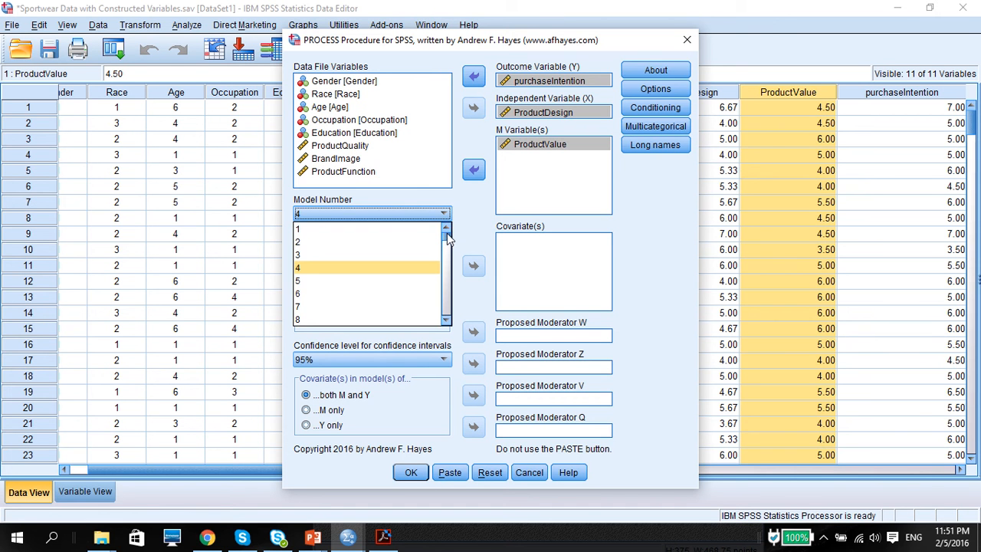
click(297, 229)
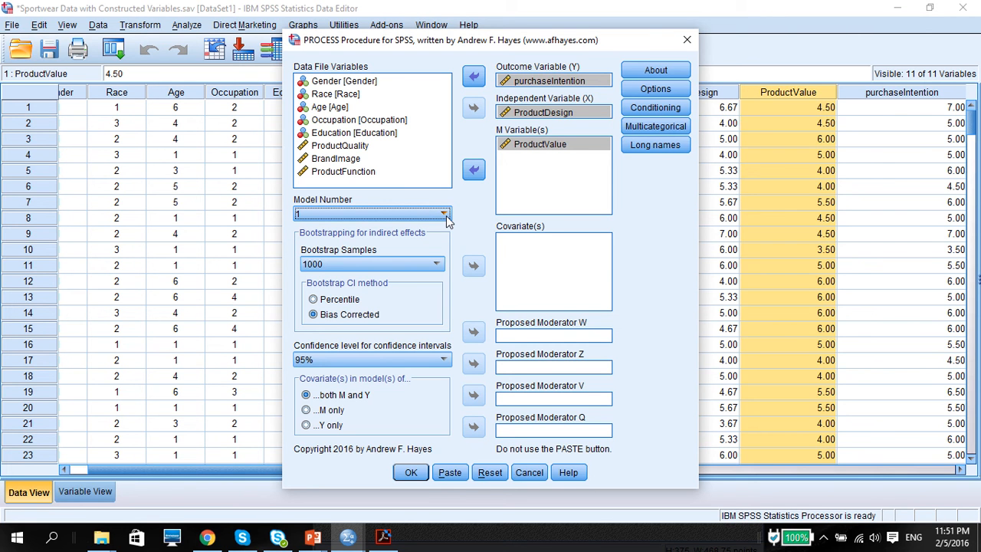
mouse_move(656, 145)
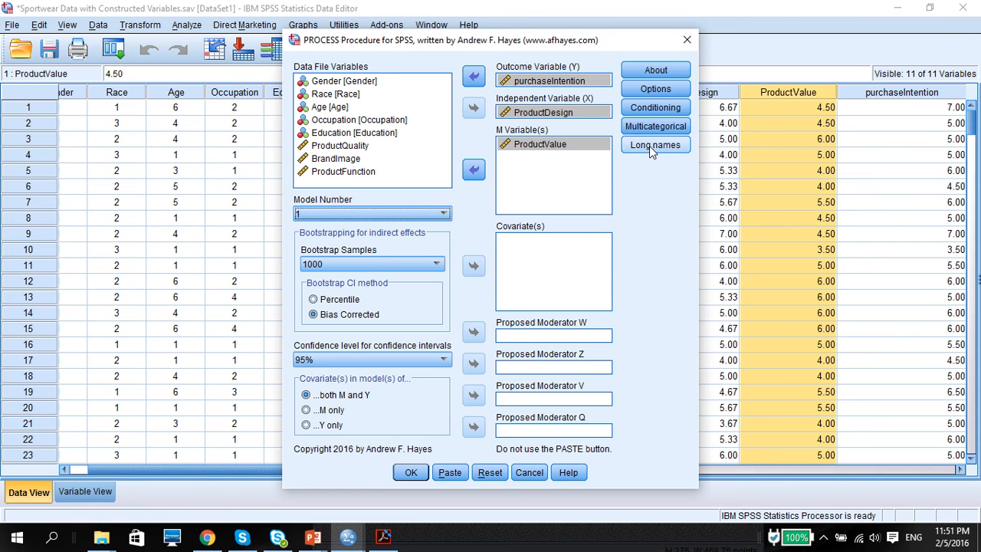
Turn on Johnson-Neyman under Conditioning and Generate data for plotting under Options.
click(655, 144)
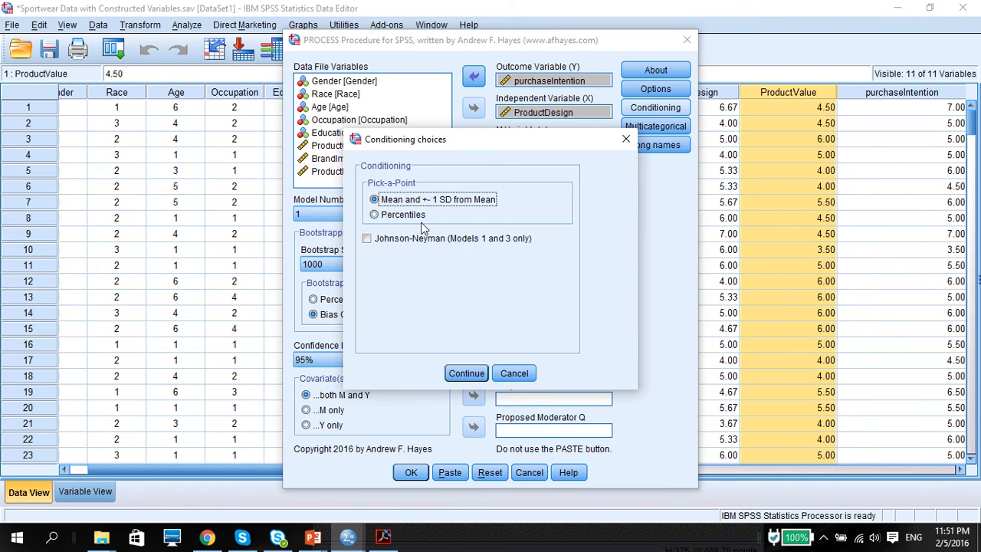
click(367, 238)
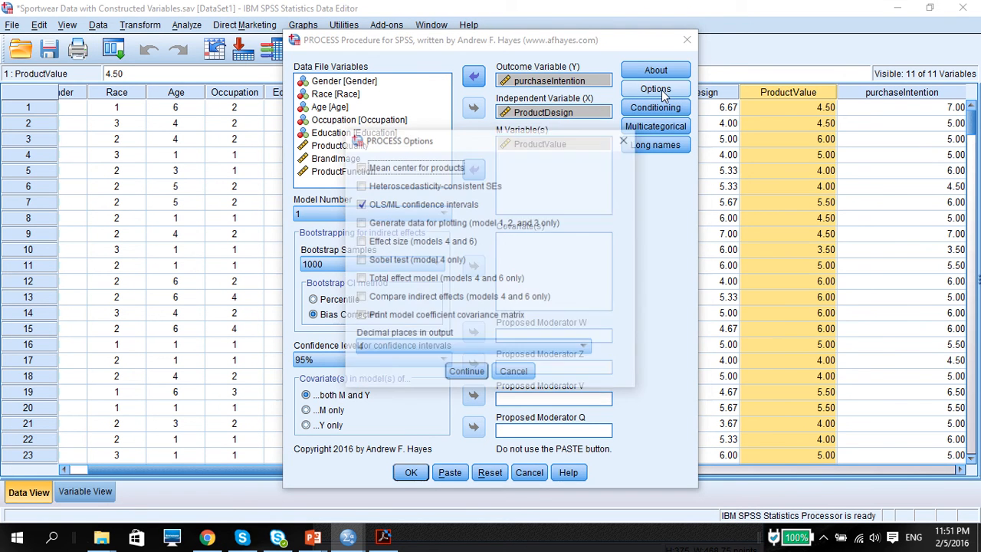
click(656, 89)
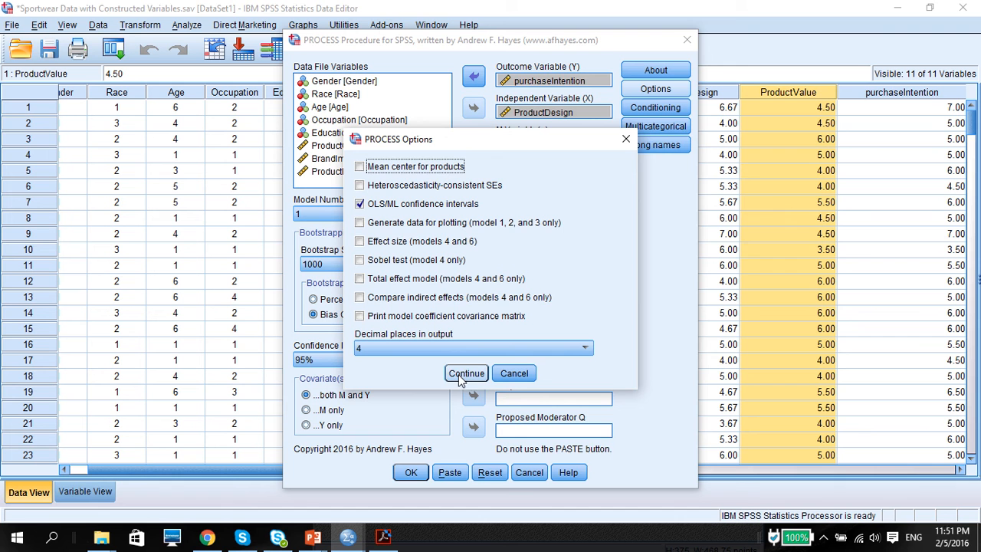
click(360, 222)
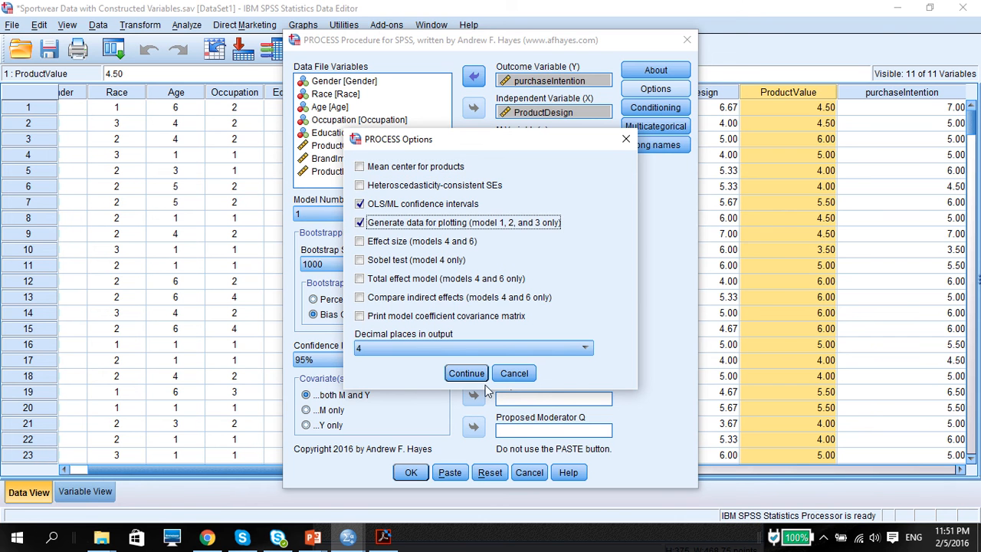
click(466, 373)
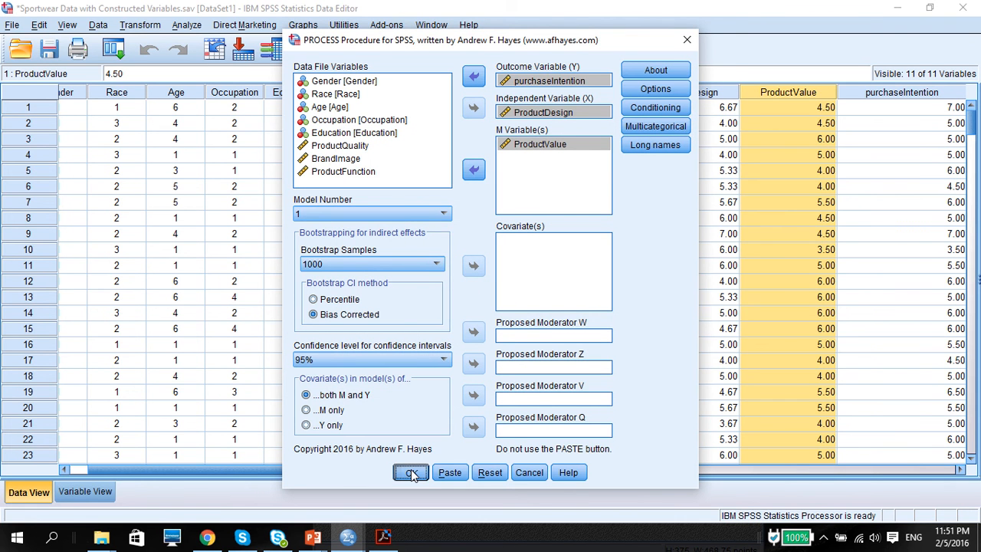
Run PROCESS model 1 and review the Model Summary and coefficients, including int_1.
click(410, 473)
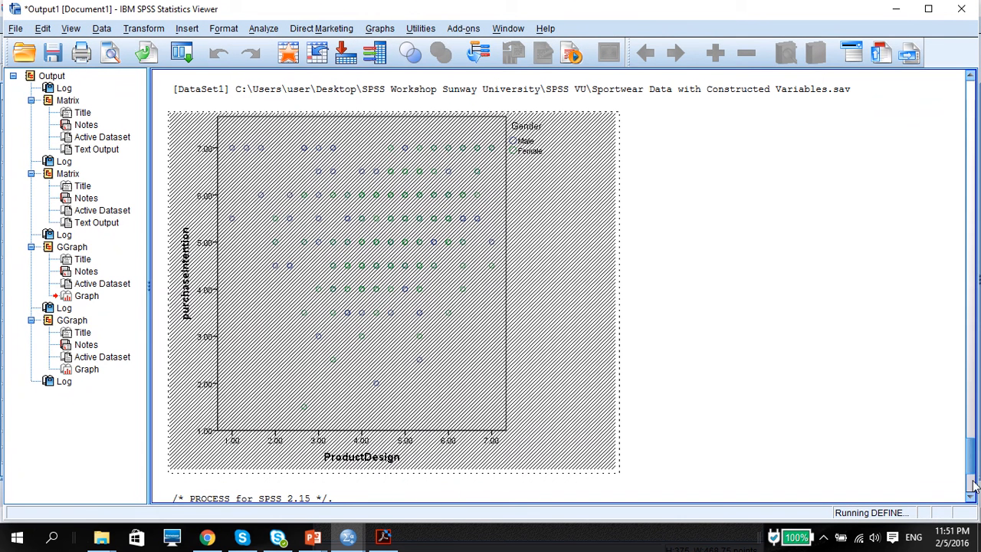
mouse_move(972, 451)
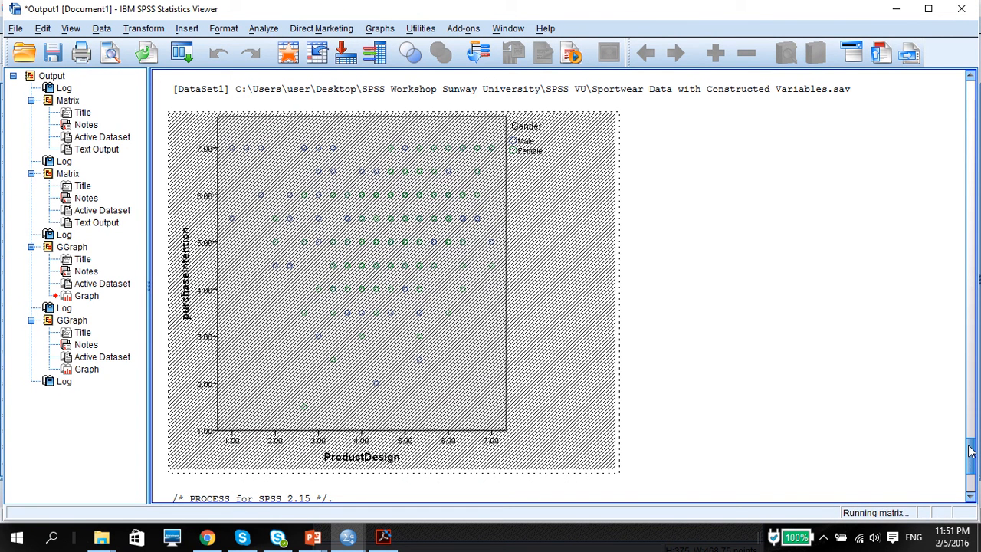
scroll(down, 3)
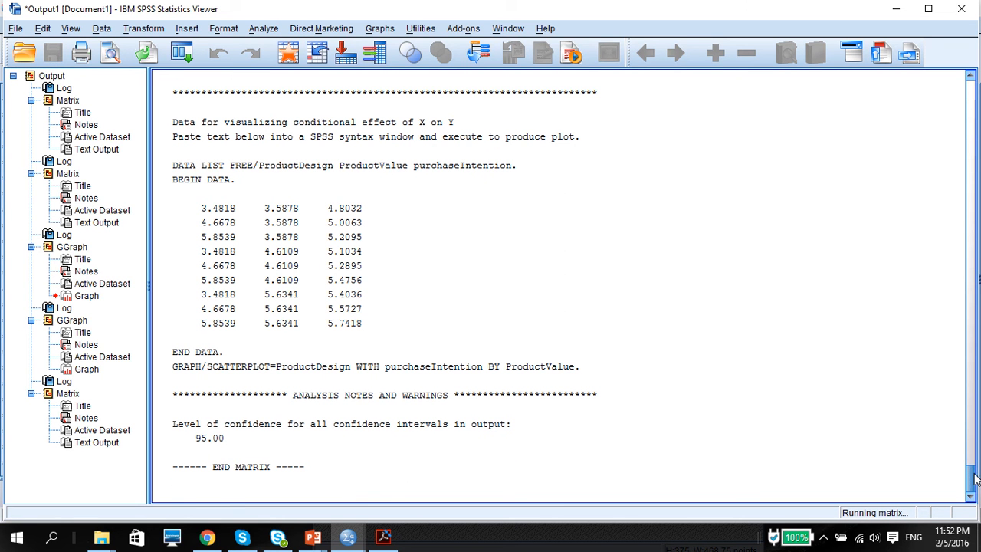
mouse_move(974, 475)
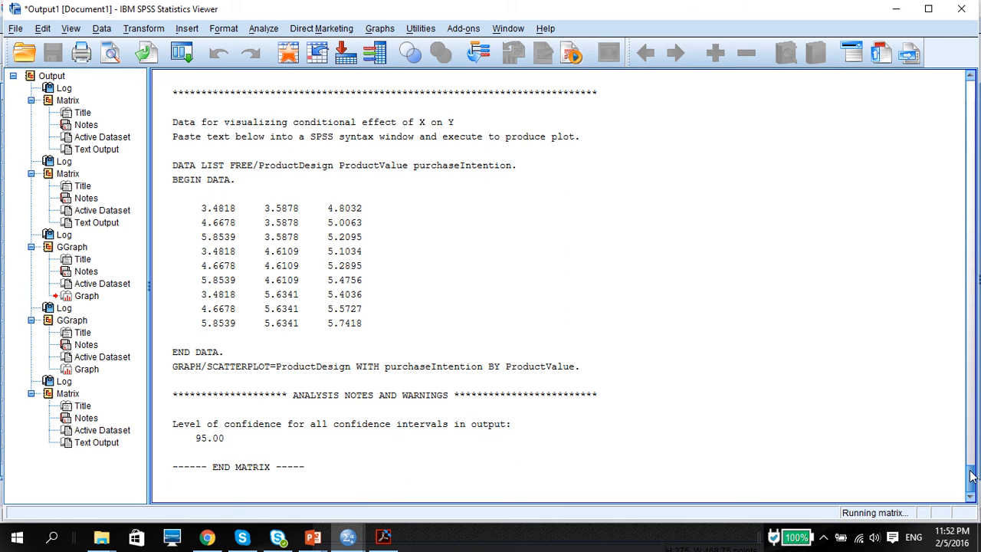
scroll(down, 3)
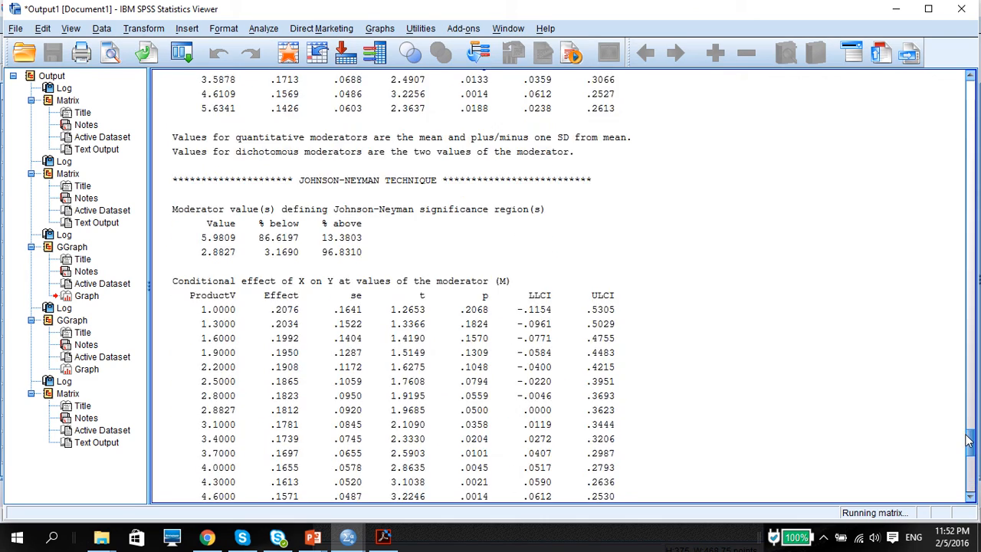
scroll(up, 3)
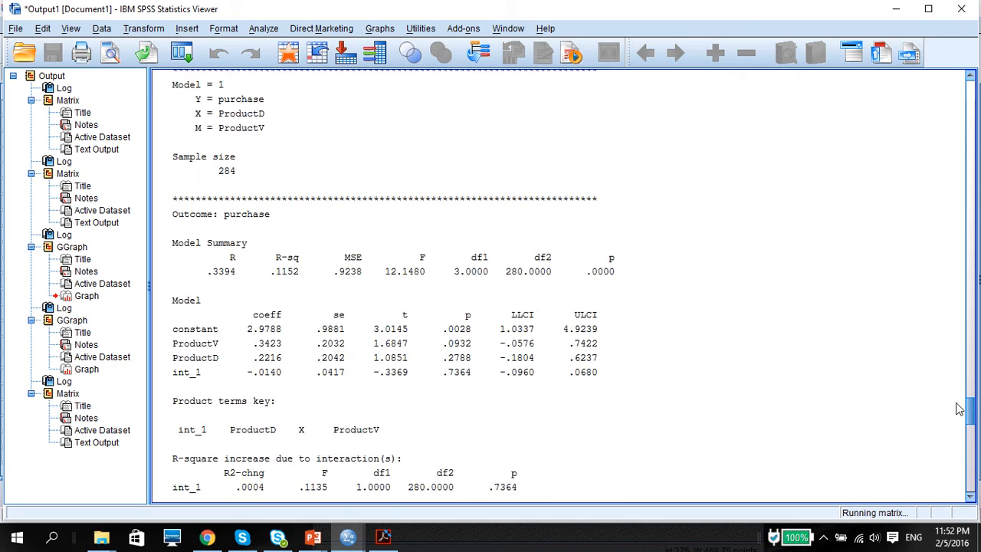
scroll(up, 3)
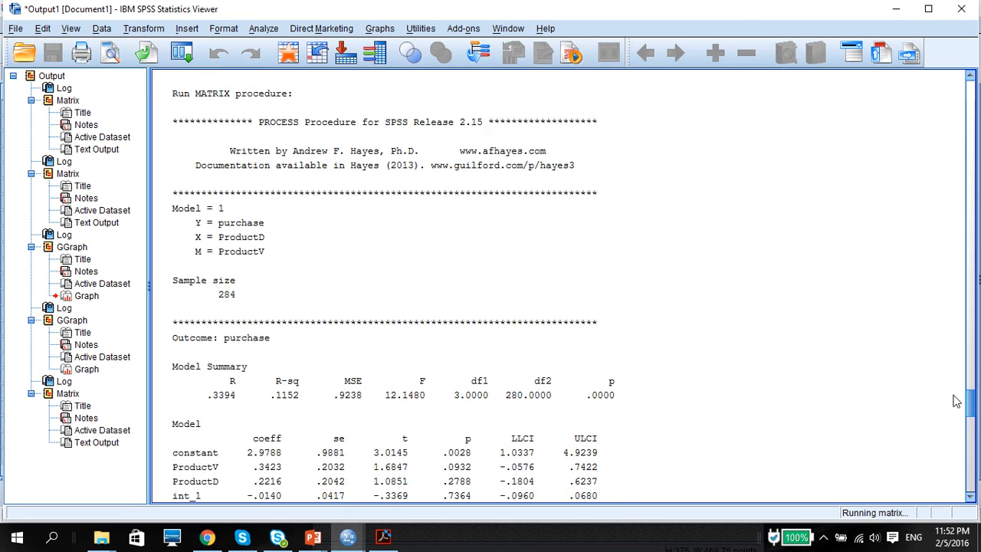
scroll(down, 3)
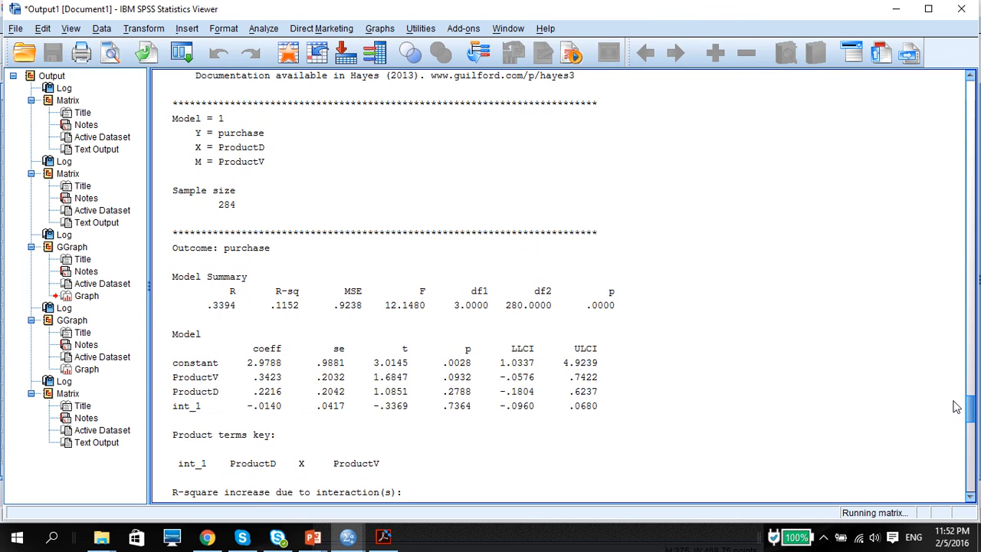
mouse_move(178, 413)
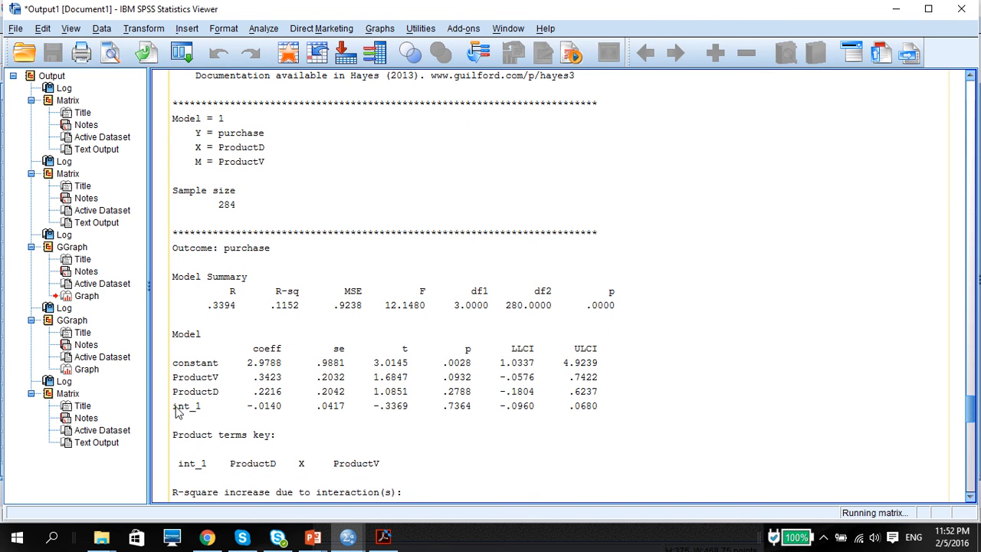
mouse_move(397, 424)
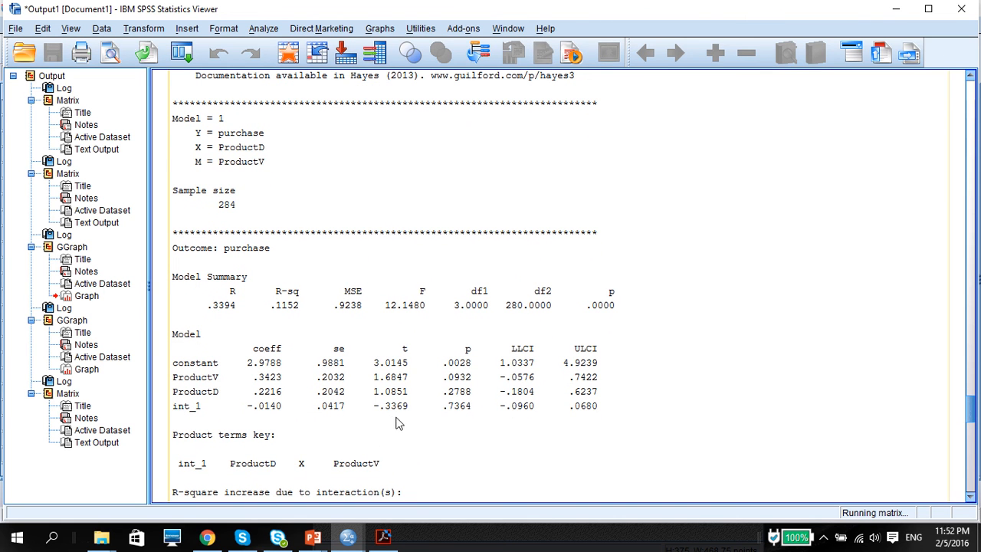
mouse_move(463, 410)
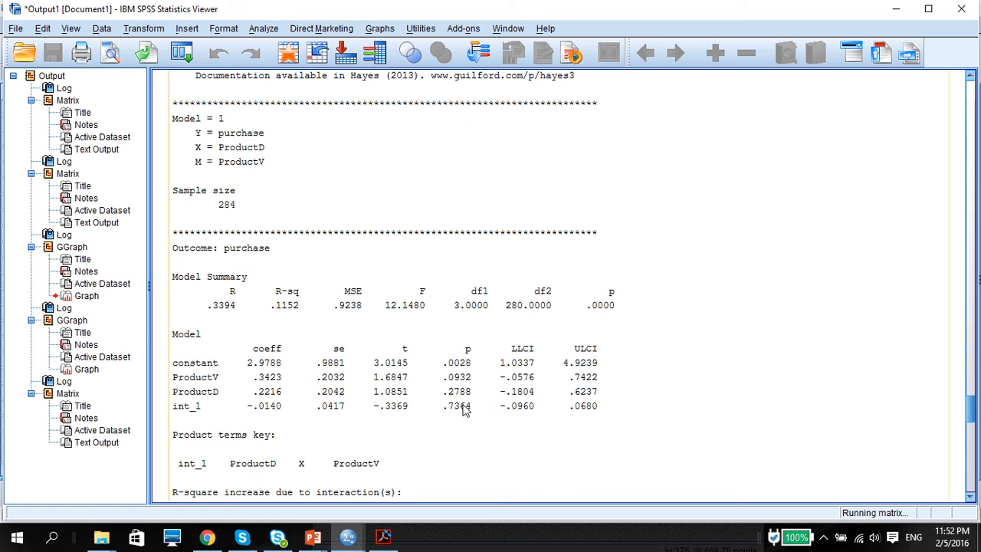
mouse_move(464, 410)
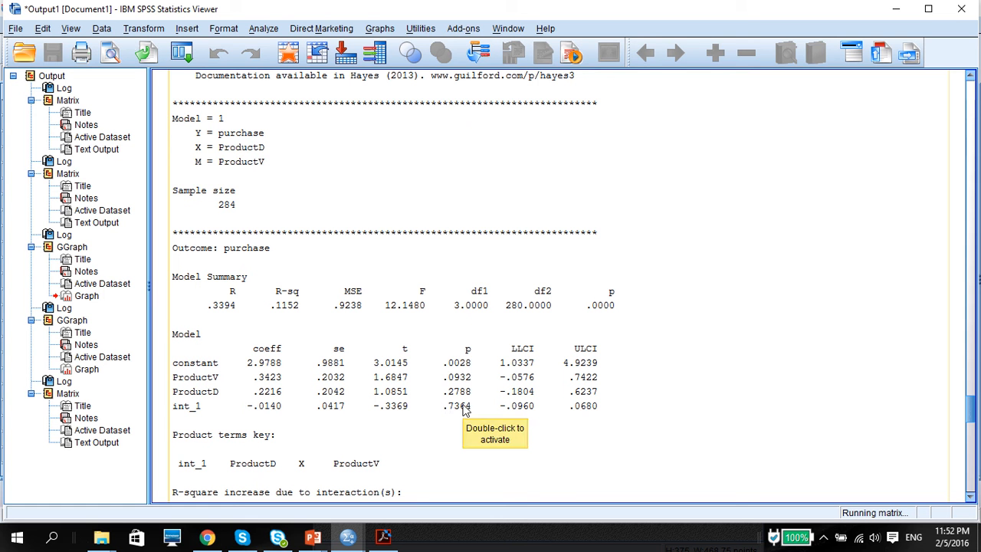
mouse_move(973, 411)
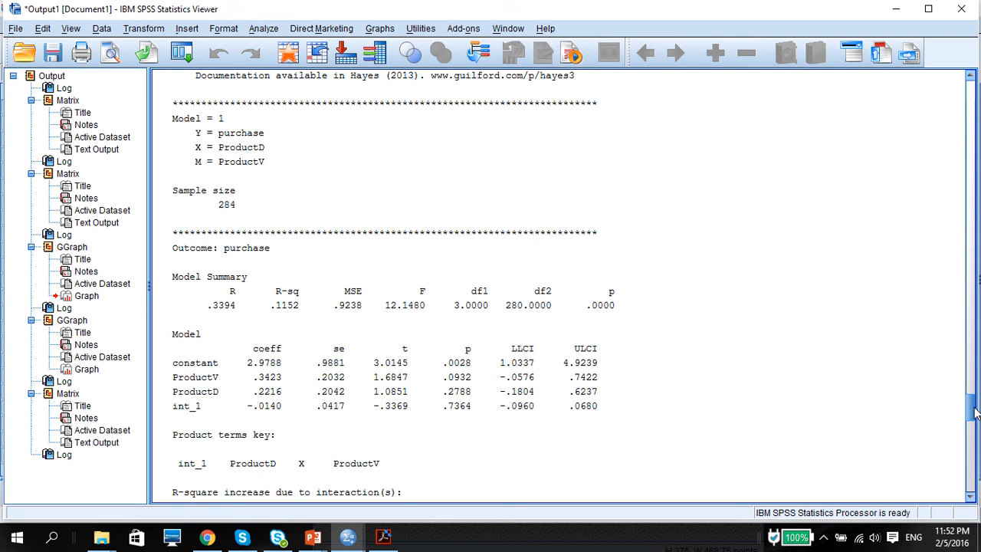
mouse_move(777, 393)
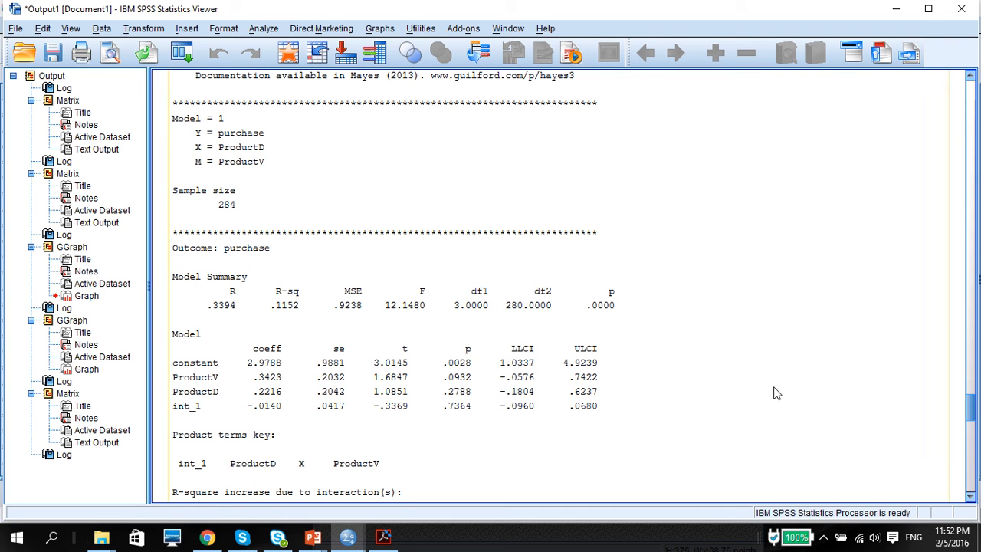
mouse_move(304, 428)
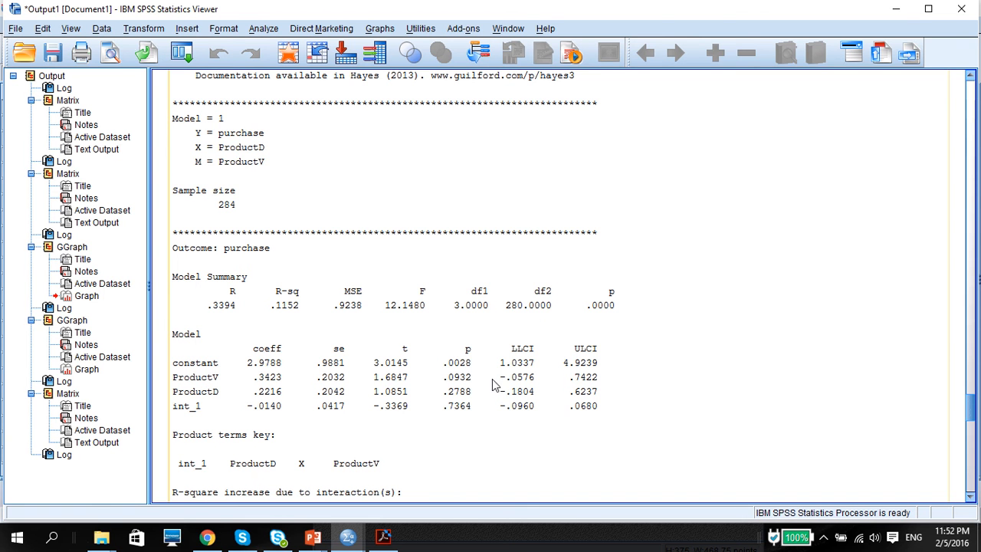
mouse_move(355, 259)
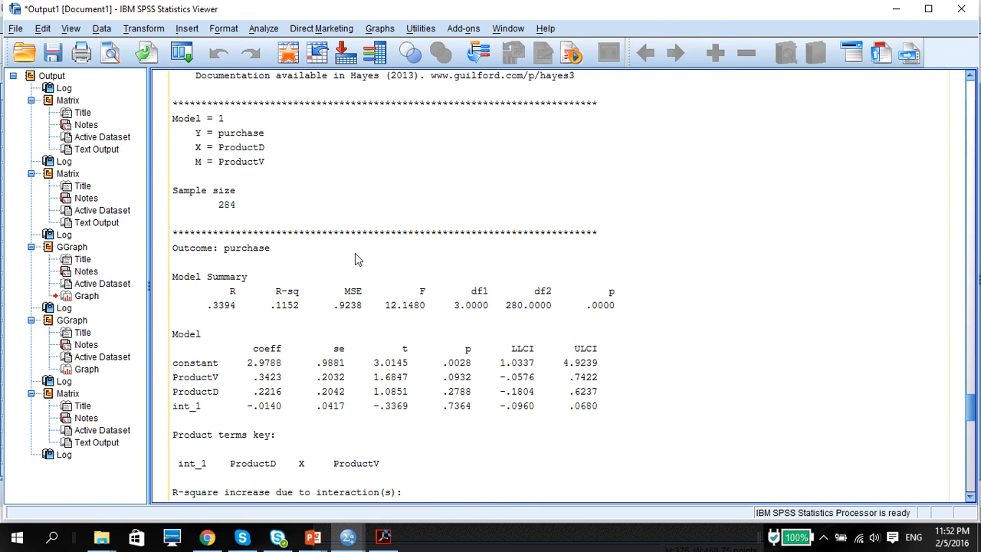
mouse_move(443, 364)
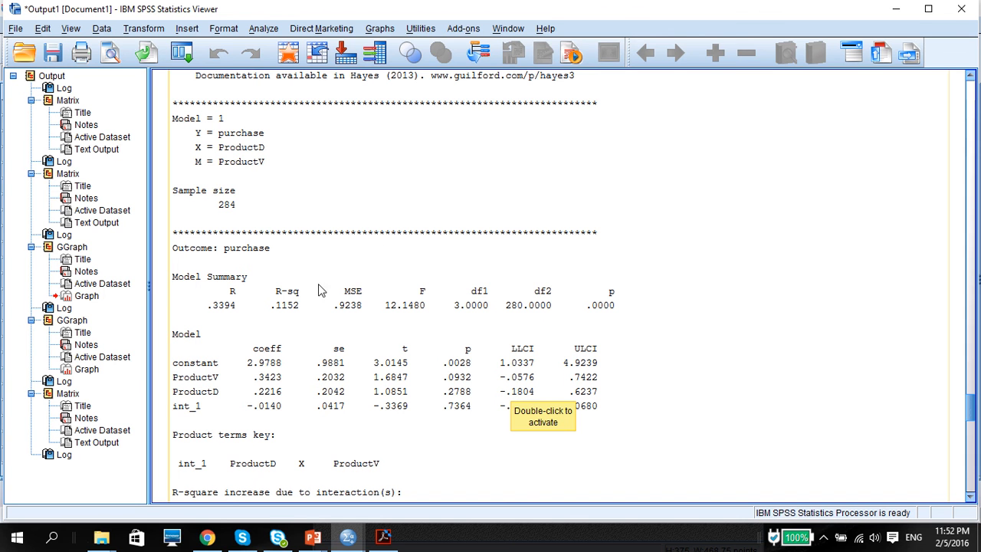
mouse_move(397, 344)
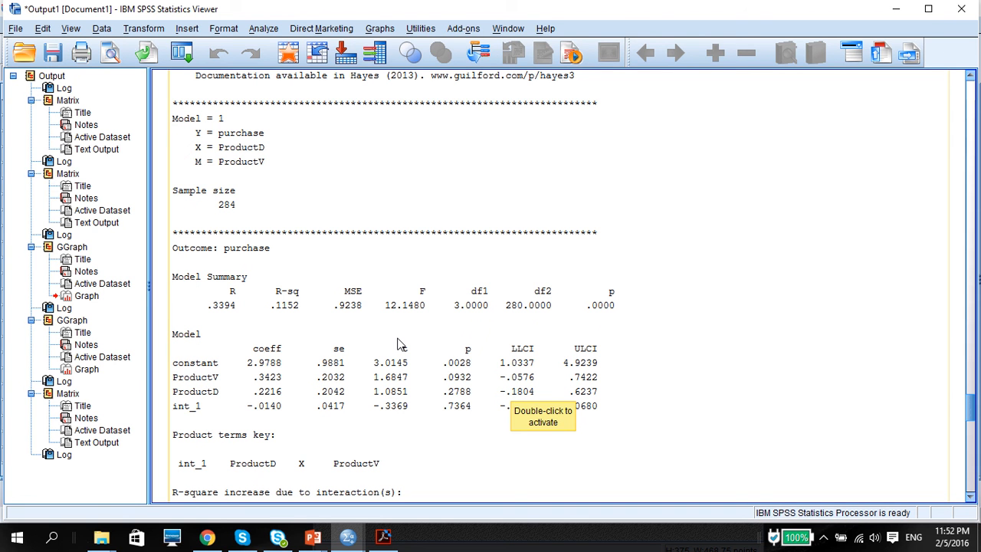
mouse_move(321, 243)
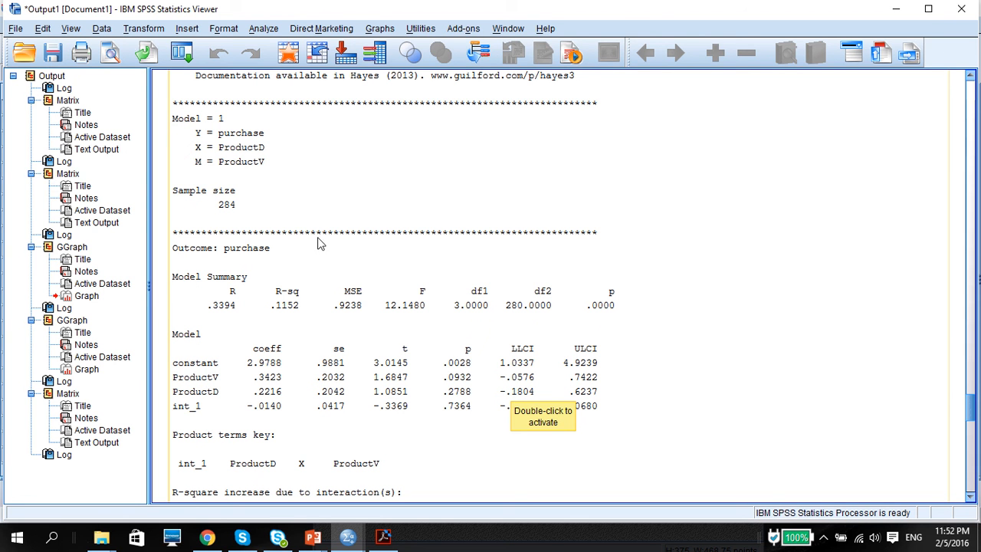
mouse_move(641, 328)
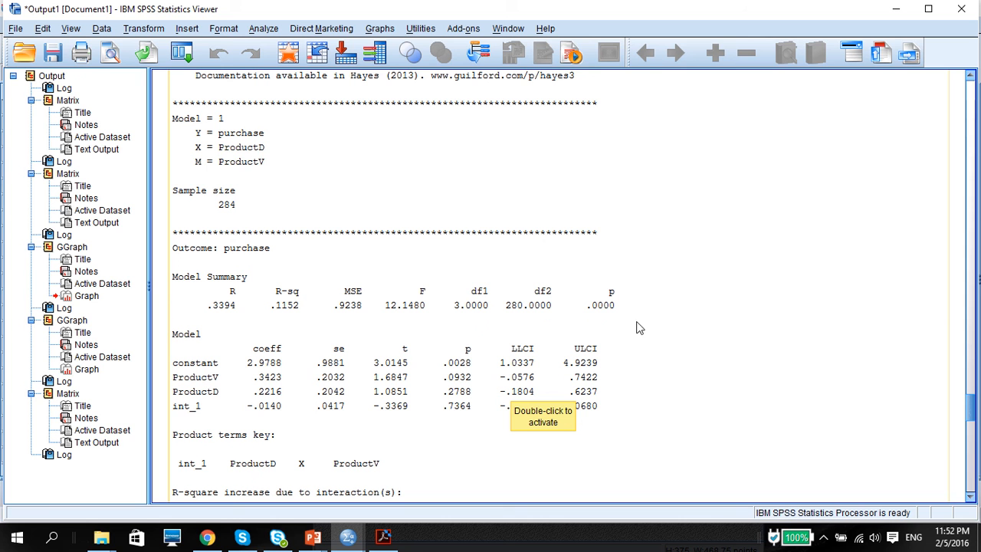
mouse_move(678, 329)
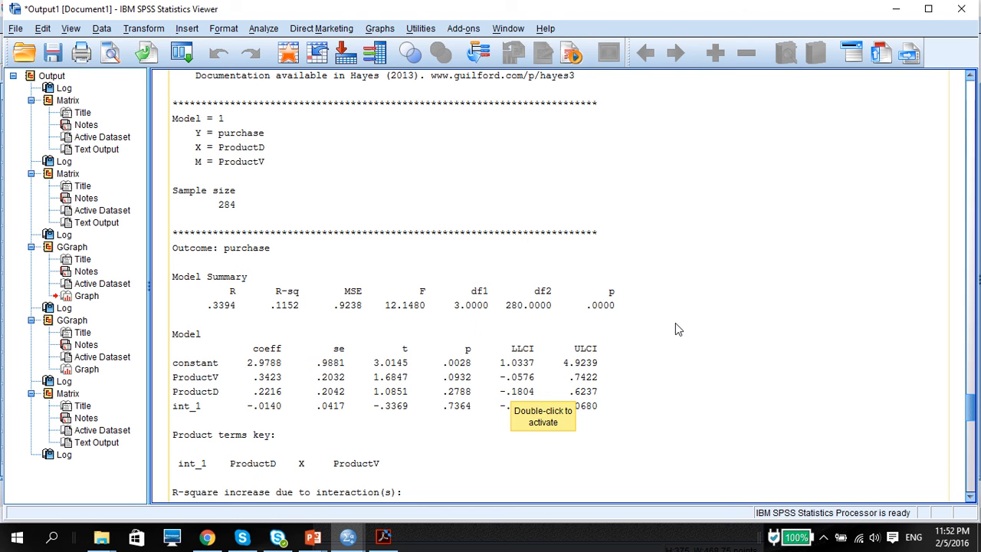
mouse_move(361, 396)
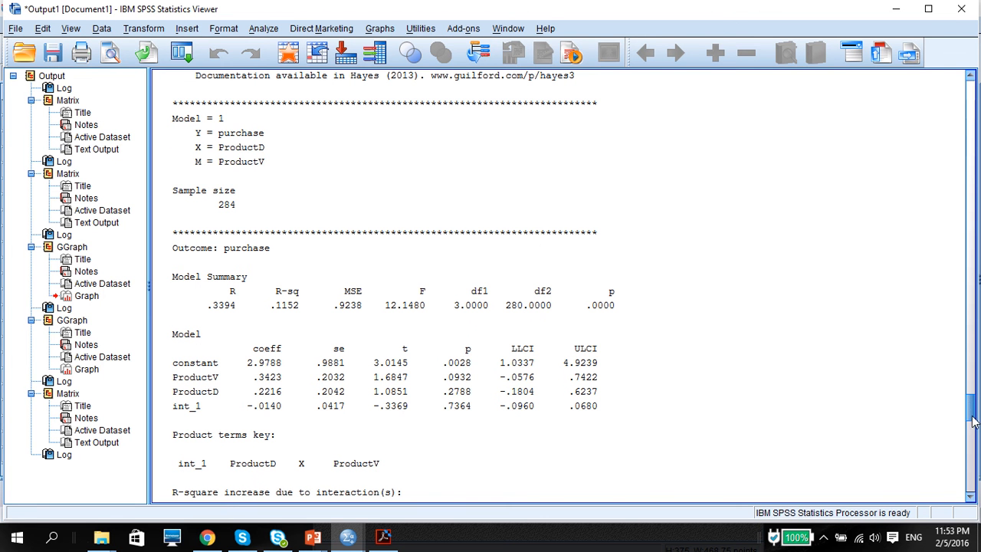
scroll(down, 3)
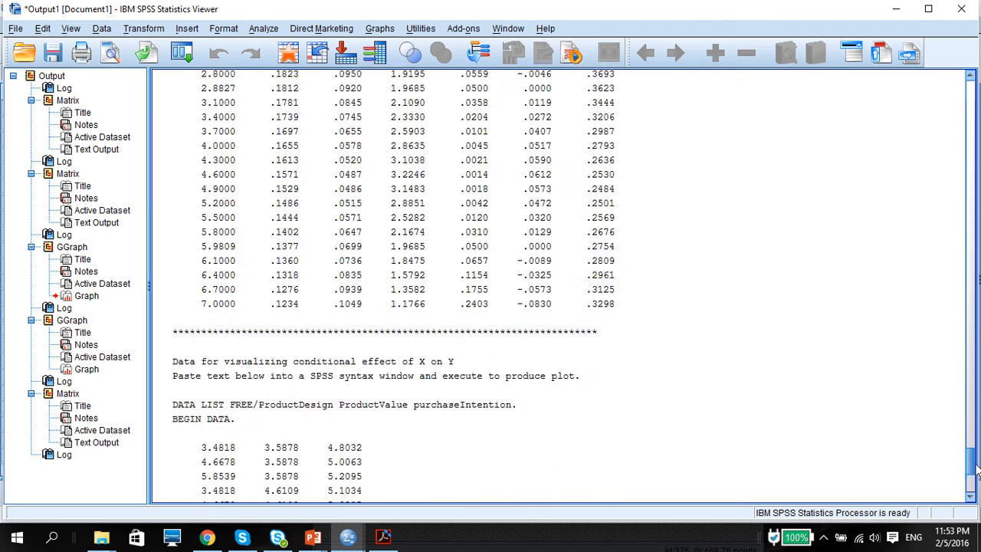
scroll(up, 3)
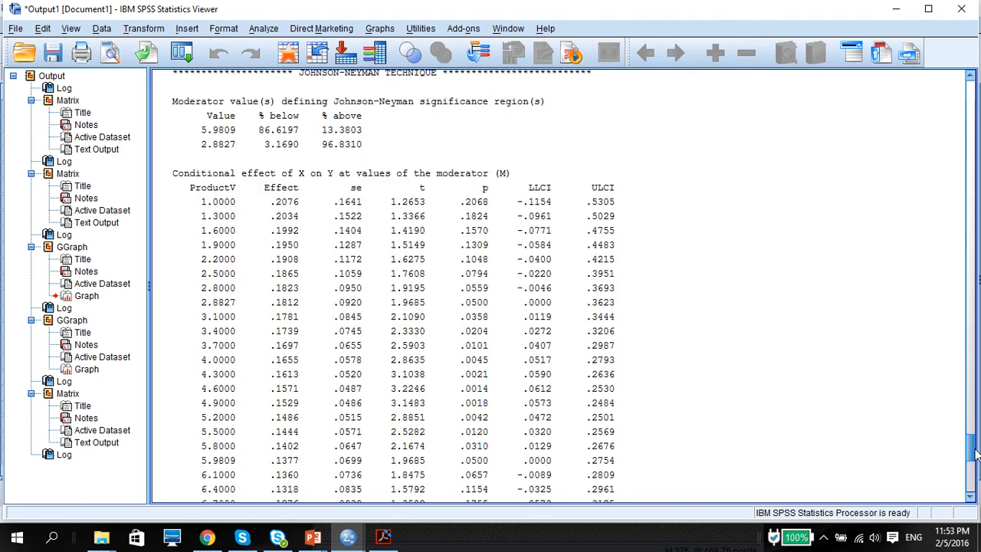
scroll(up, 3)
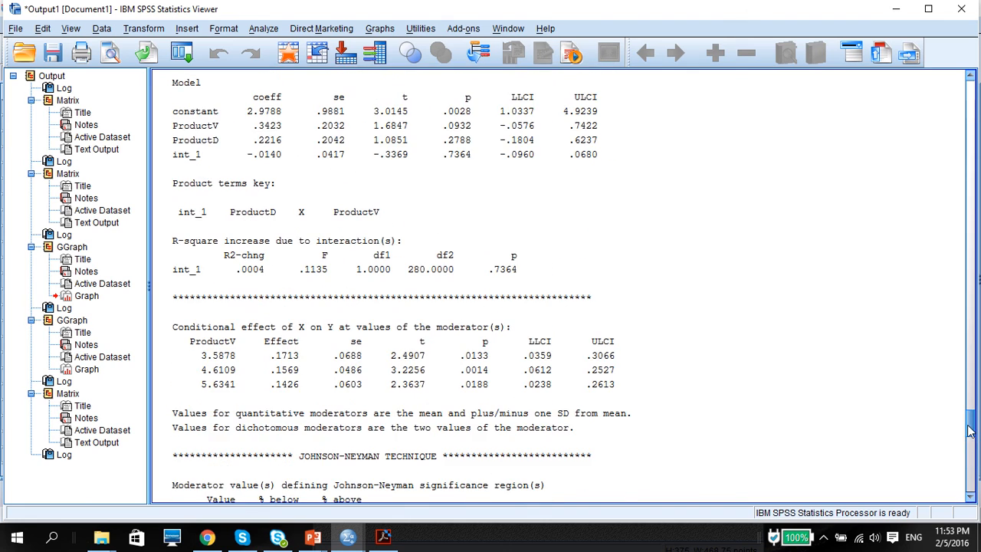
scroll(down, 3)
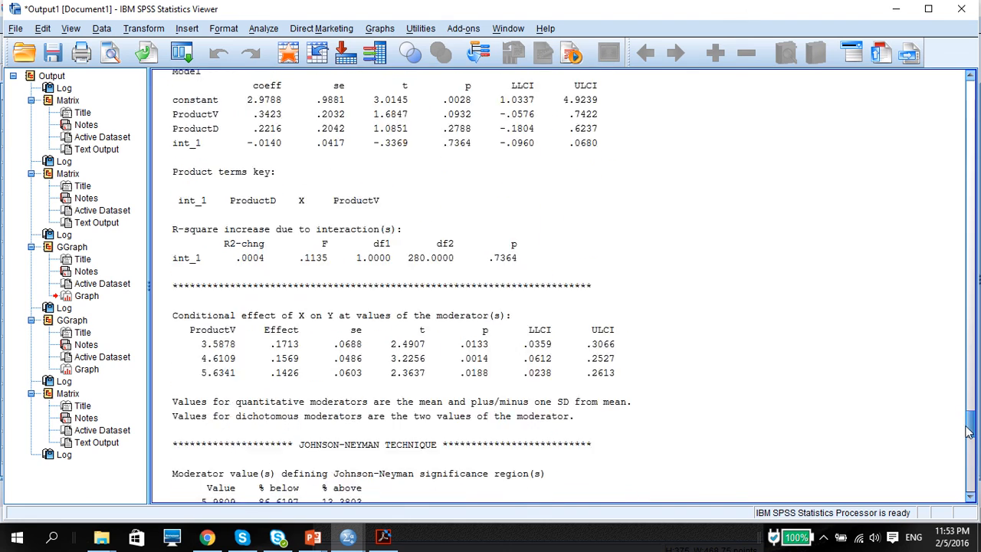
scroll(up, 3)
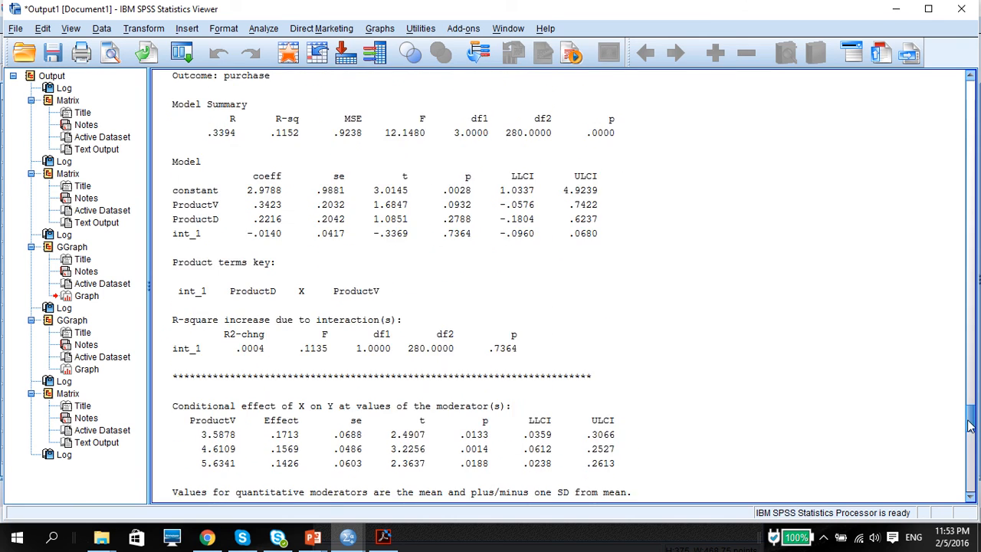
scroll(up, 3)
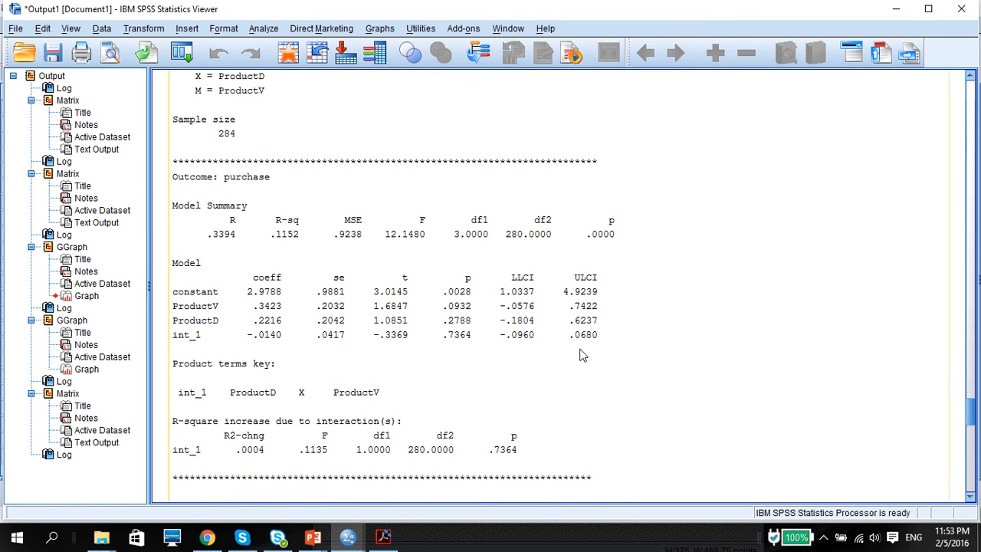
mouse_move(389, 319)
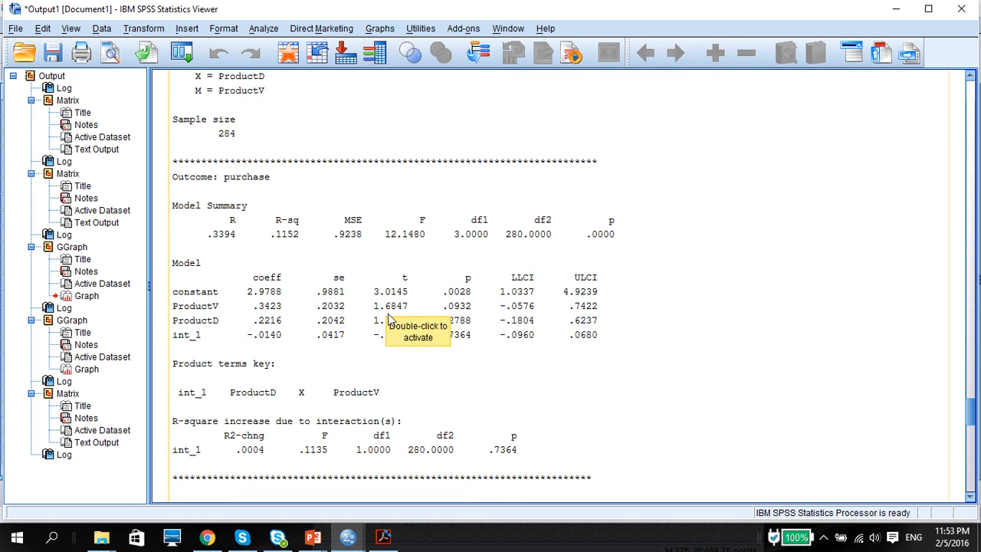
mouse_move(345, 144)
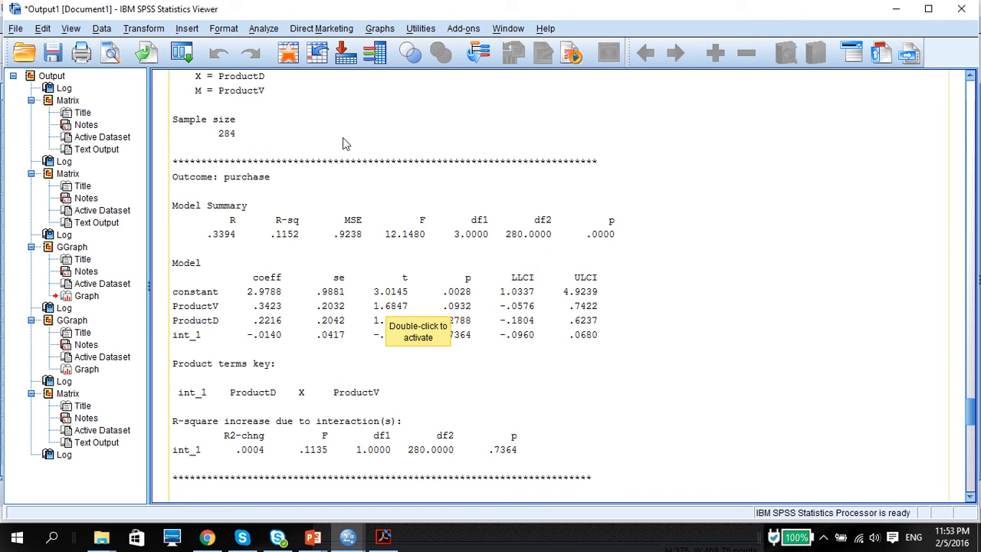
mouse_move(333, 128)
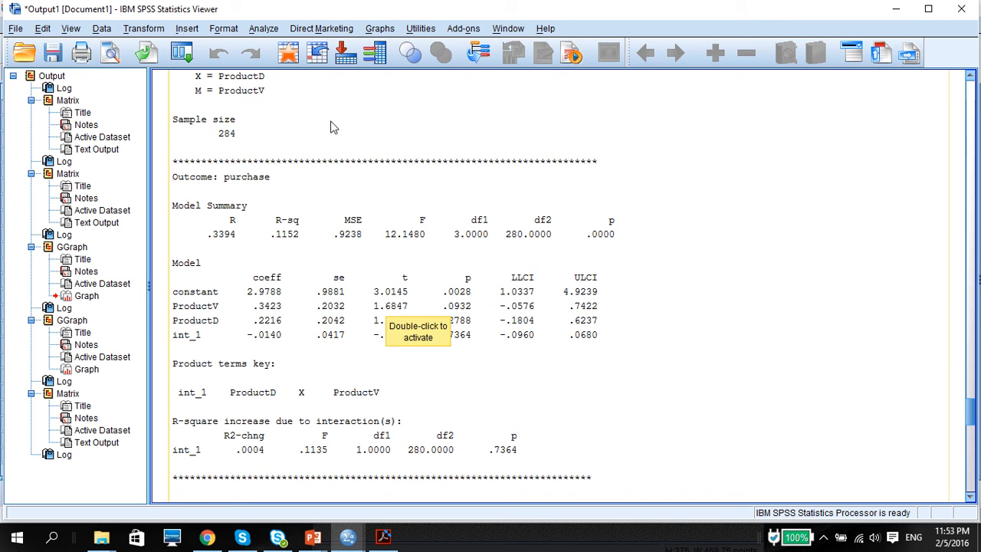